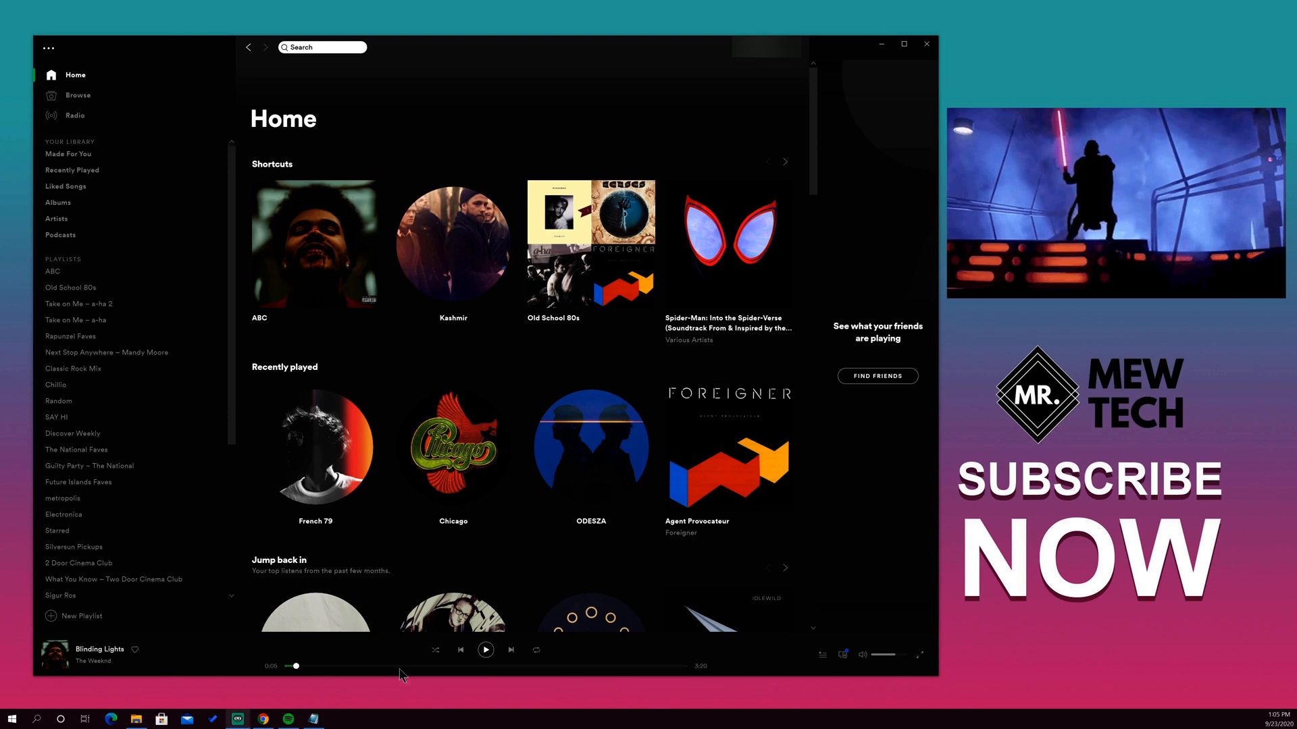
pyautogui.moveTo(470, 664)
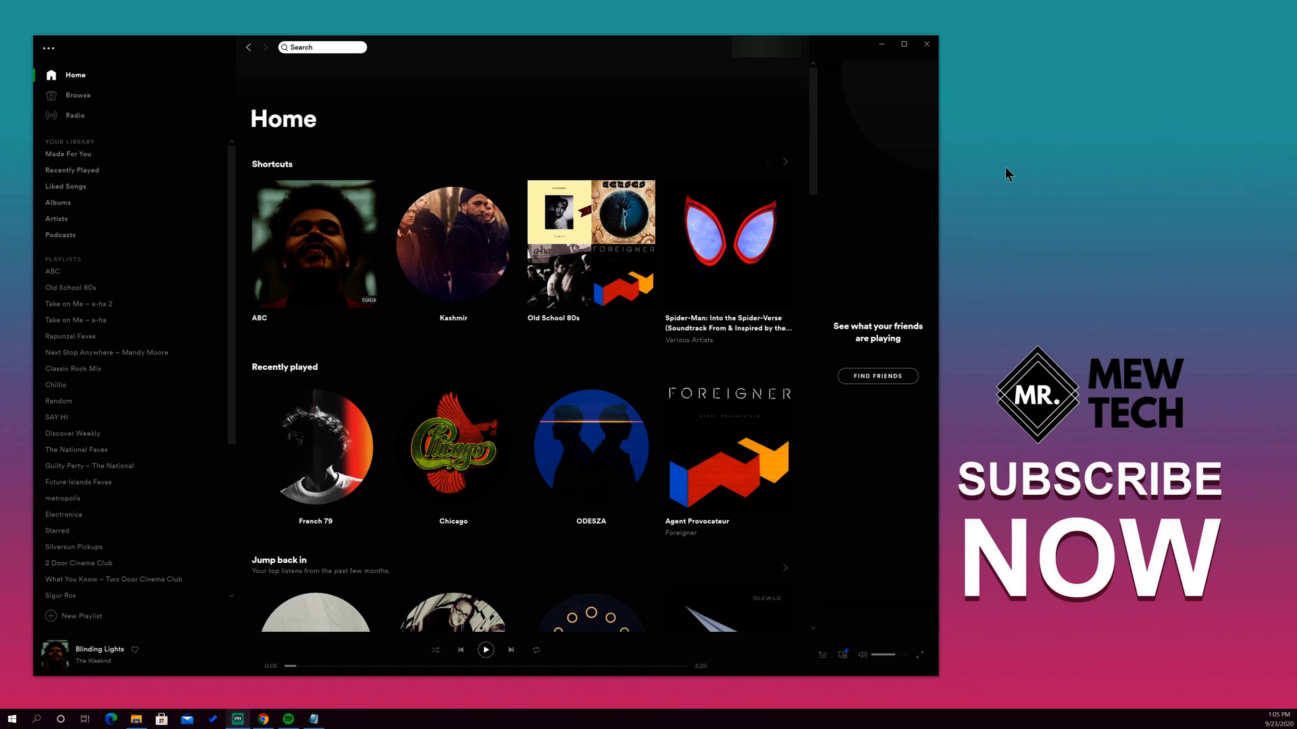
pyautogui.moveTo(551, 694)
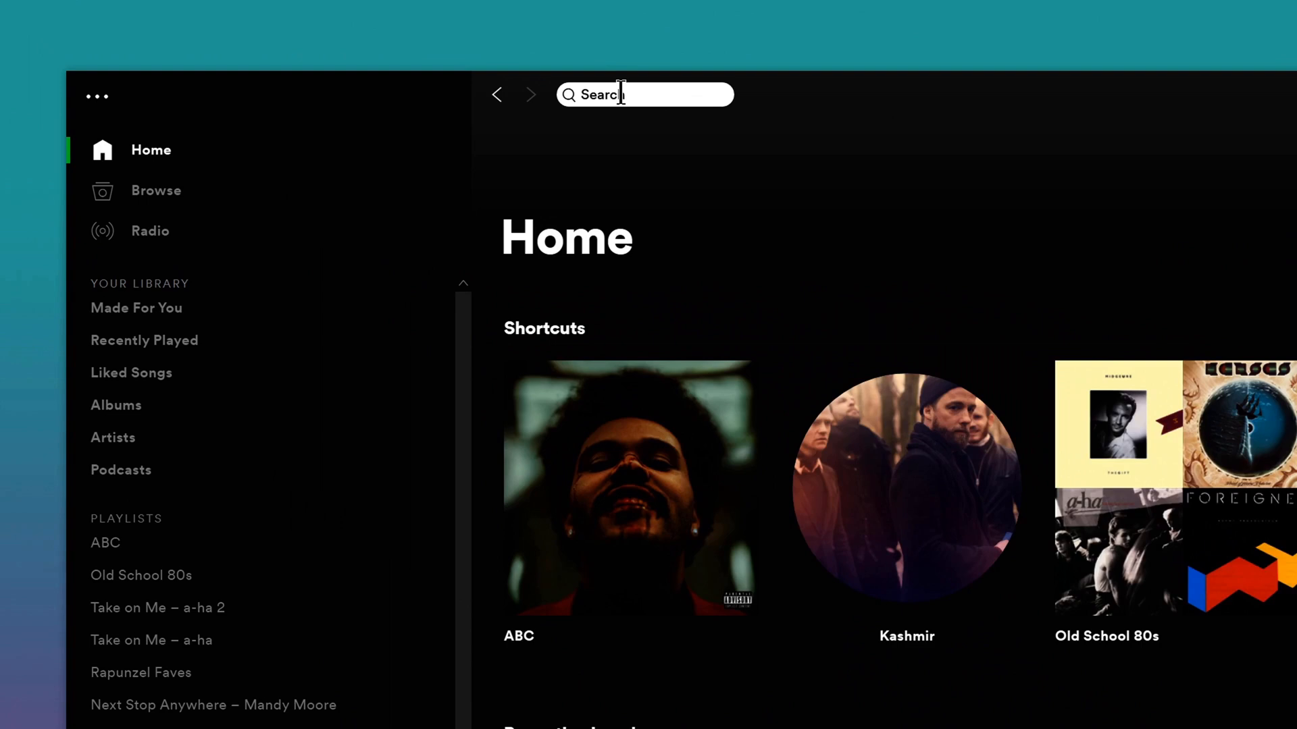
# - Search Spotify for 'THX1138' so its playlist appears as the top result
pyautogui.click(644, 95)
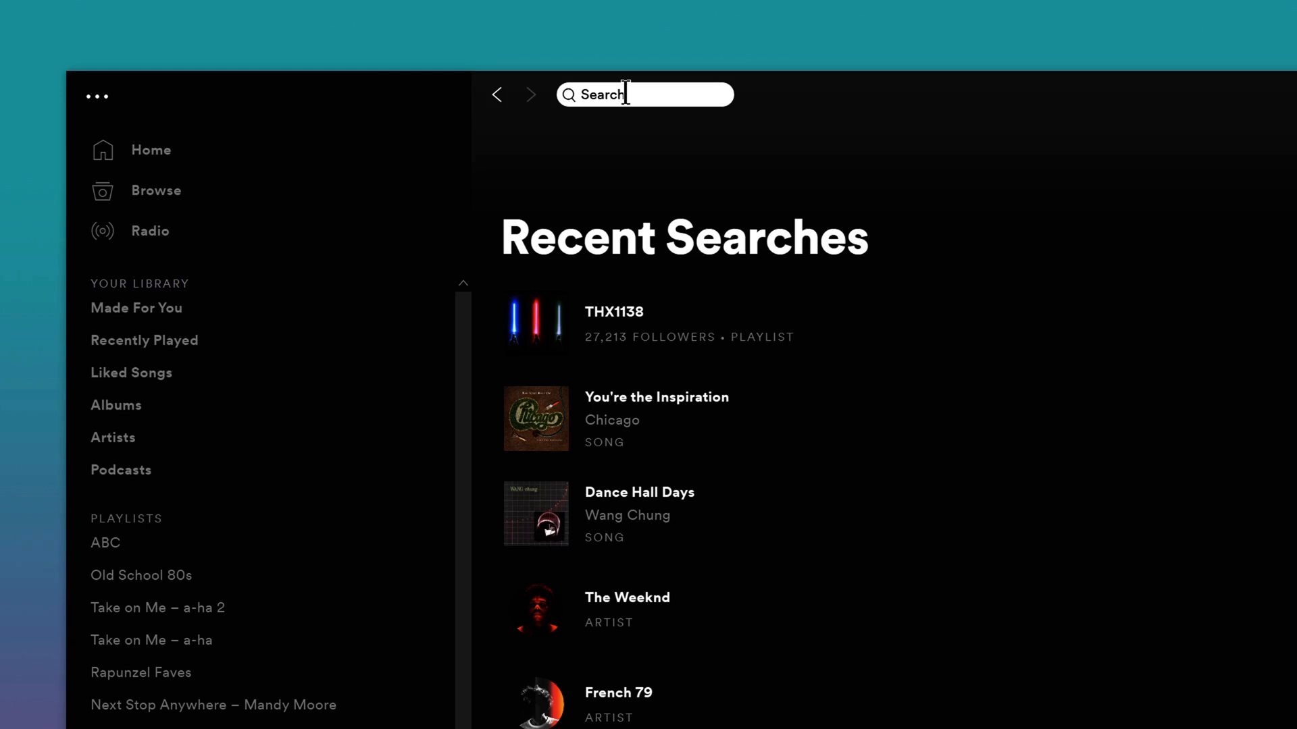
pyautogui.write('THX1138')
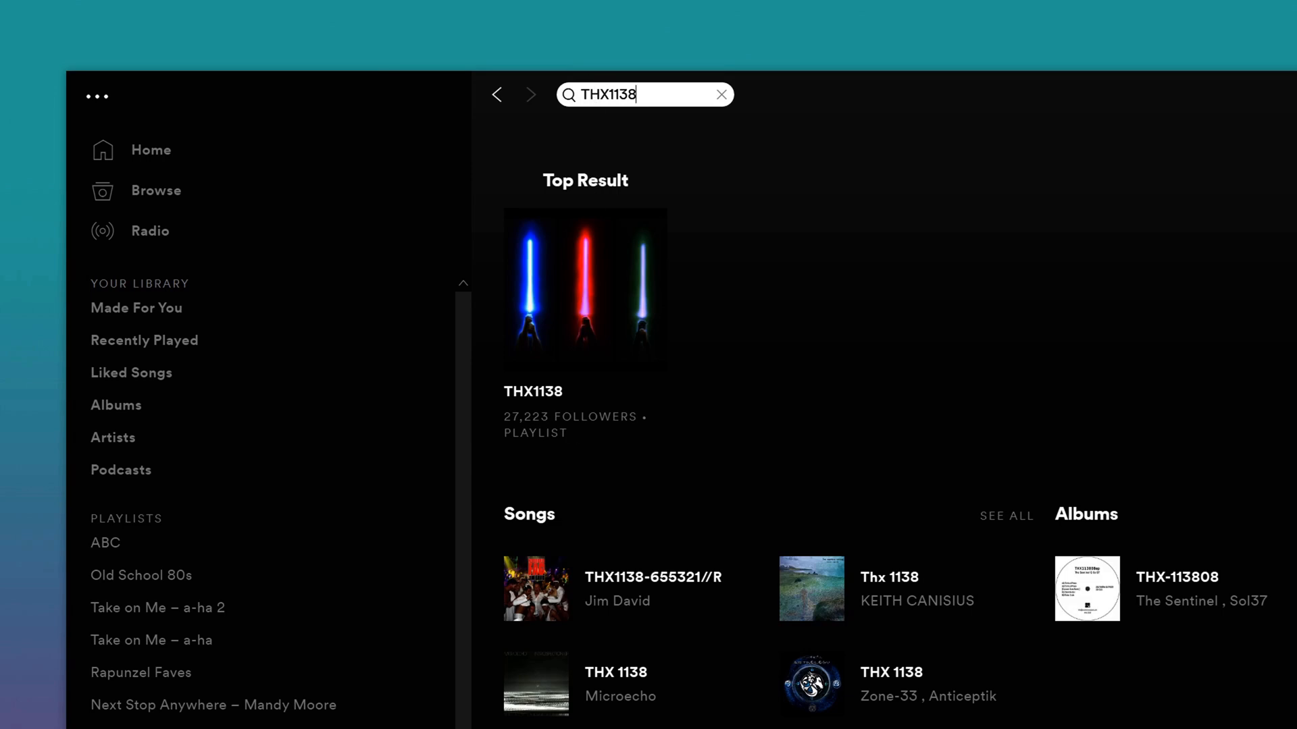
pyautogui.scroll(-3)
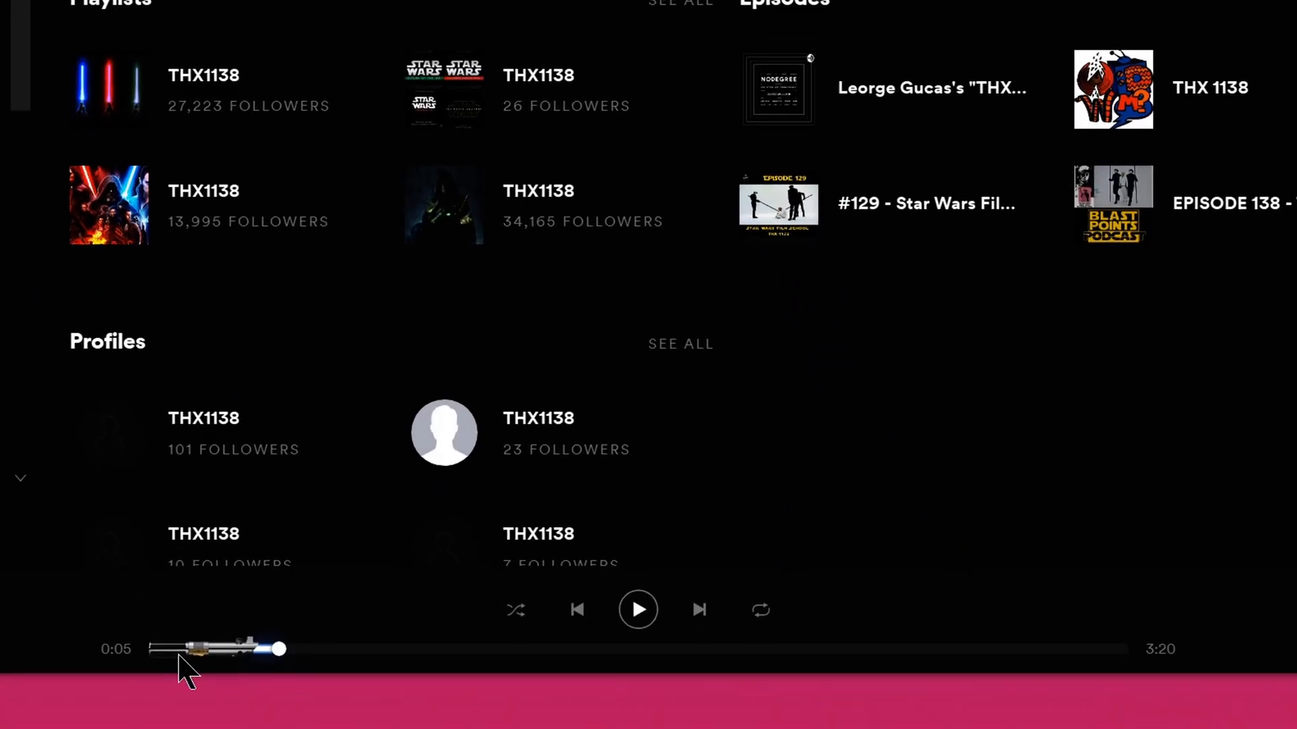
pyautogui.moveTo(196, 662)
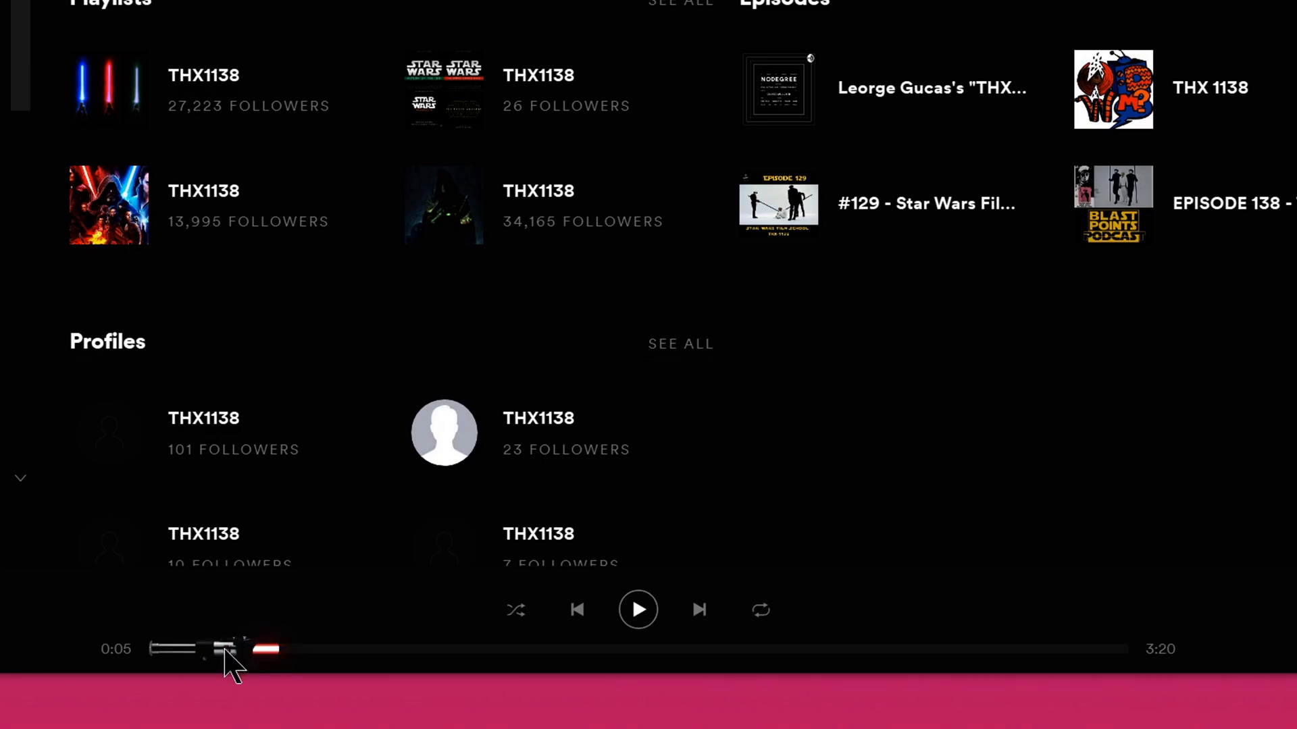
pyautogui.moveTo(231, 650); pyautogui.dragTo(277, 650)
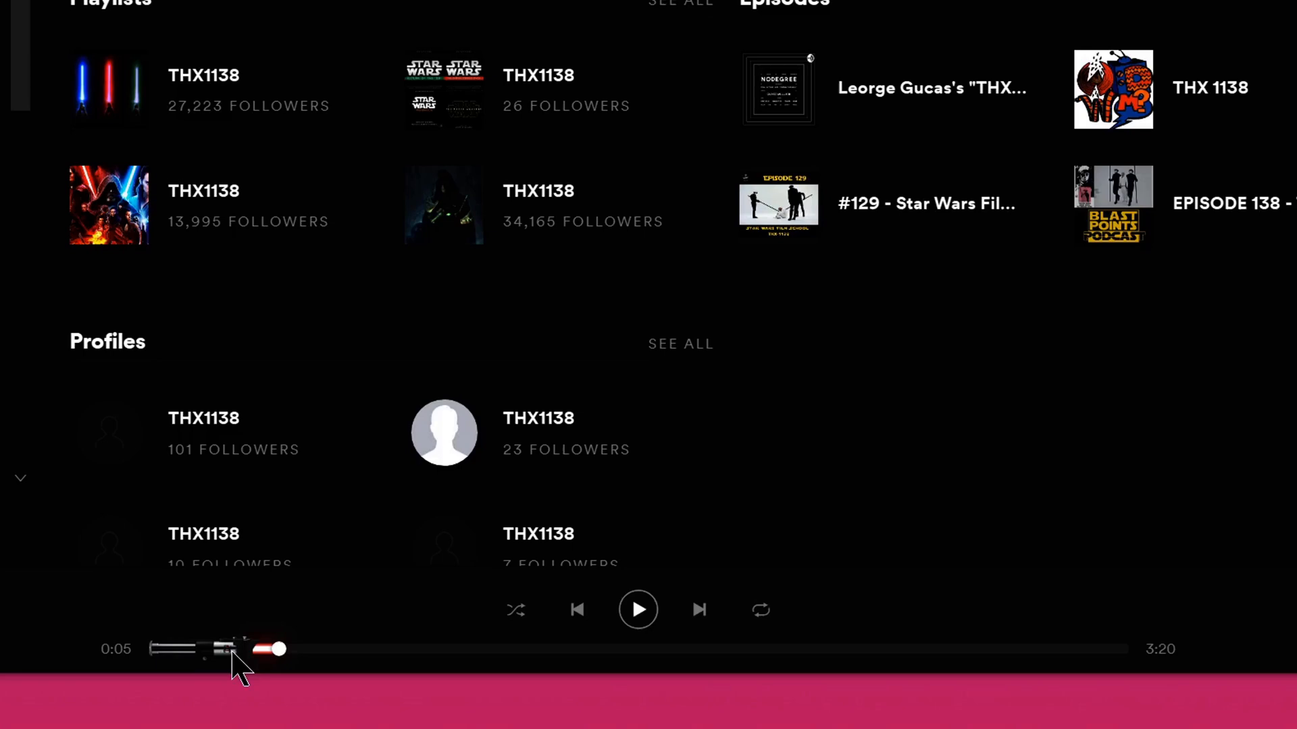
pyautogui.moveTo(230, 662)
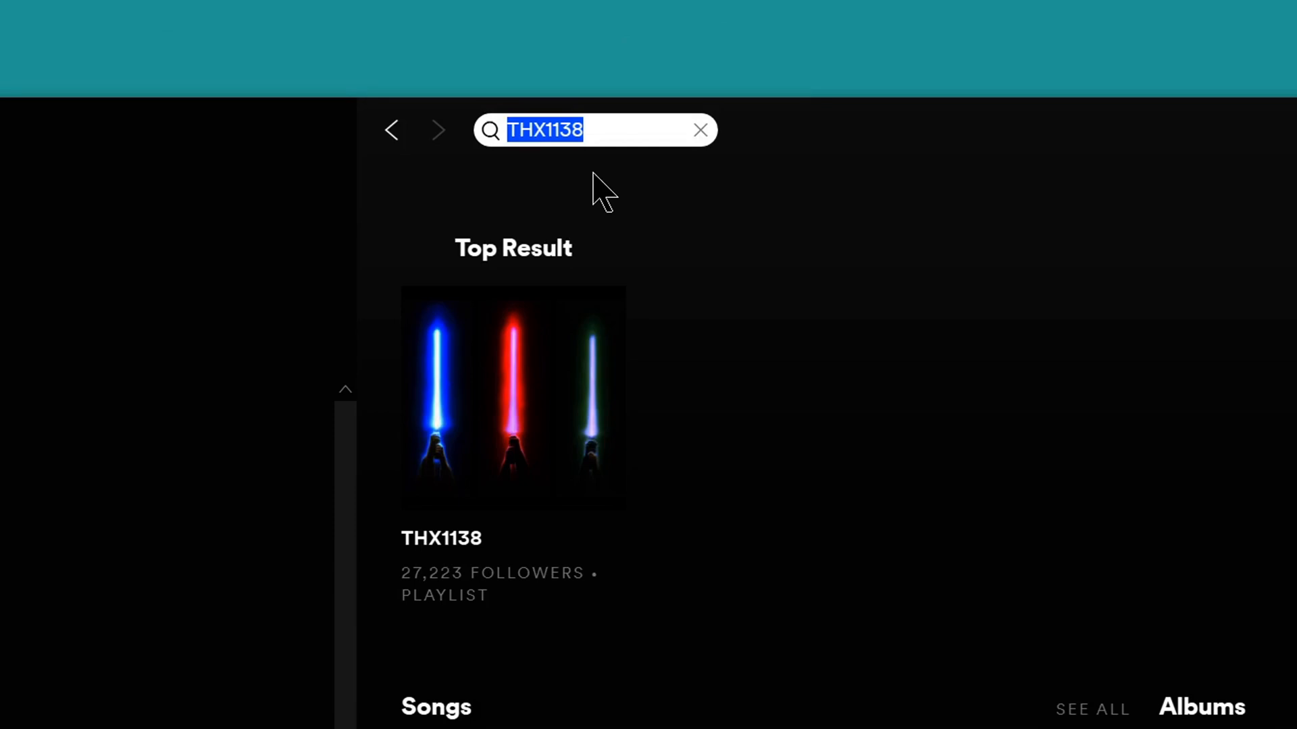
# - Change the search to 'thx!!#*', retype 'THX1138', and view the plain progress bar
pyautogui.write('thx!!#*')
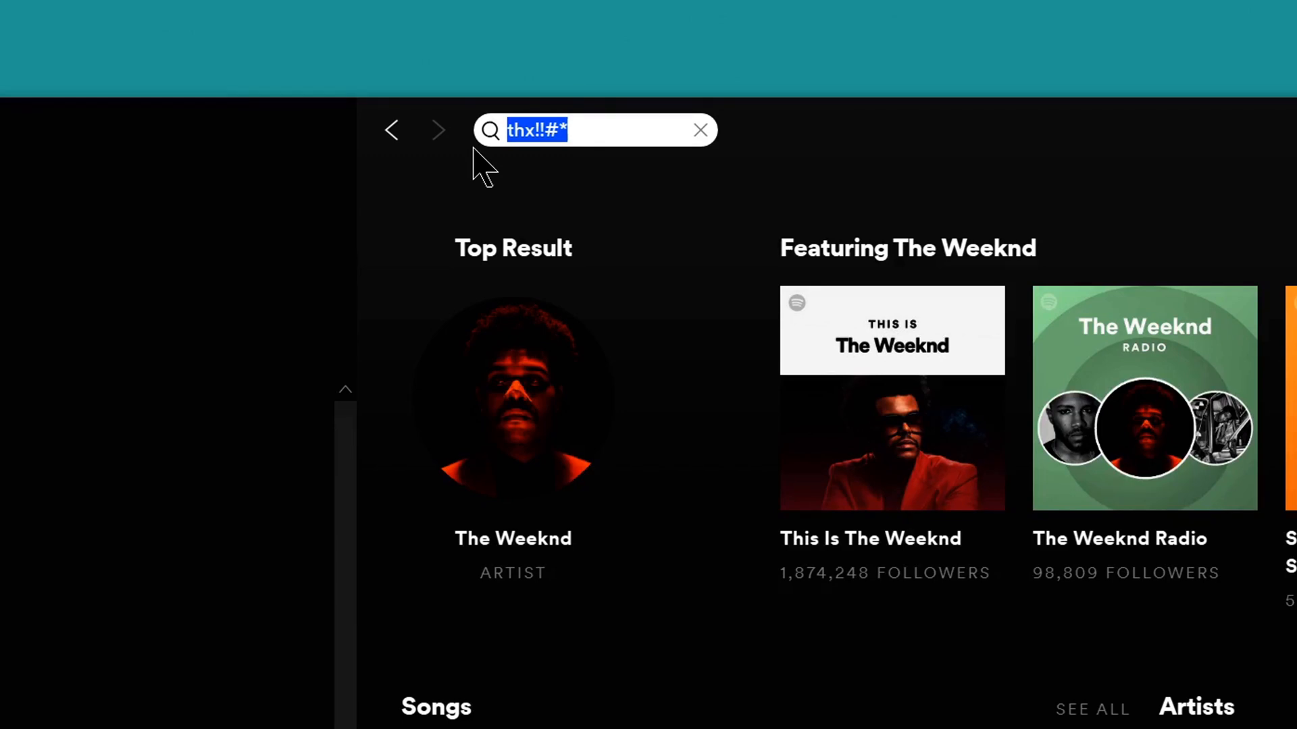
pyautogui.write('THX1138')
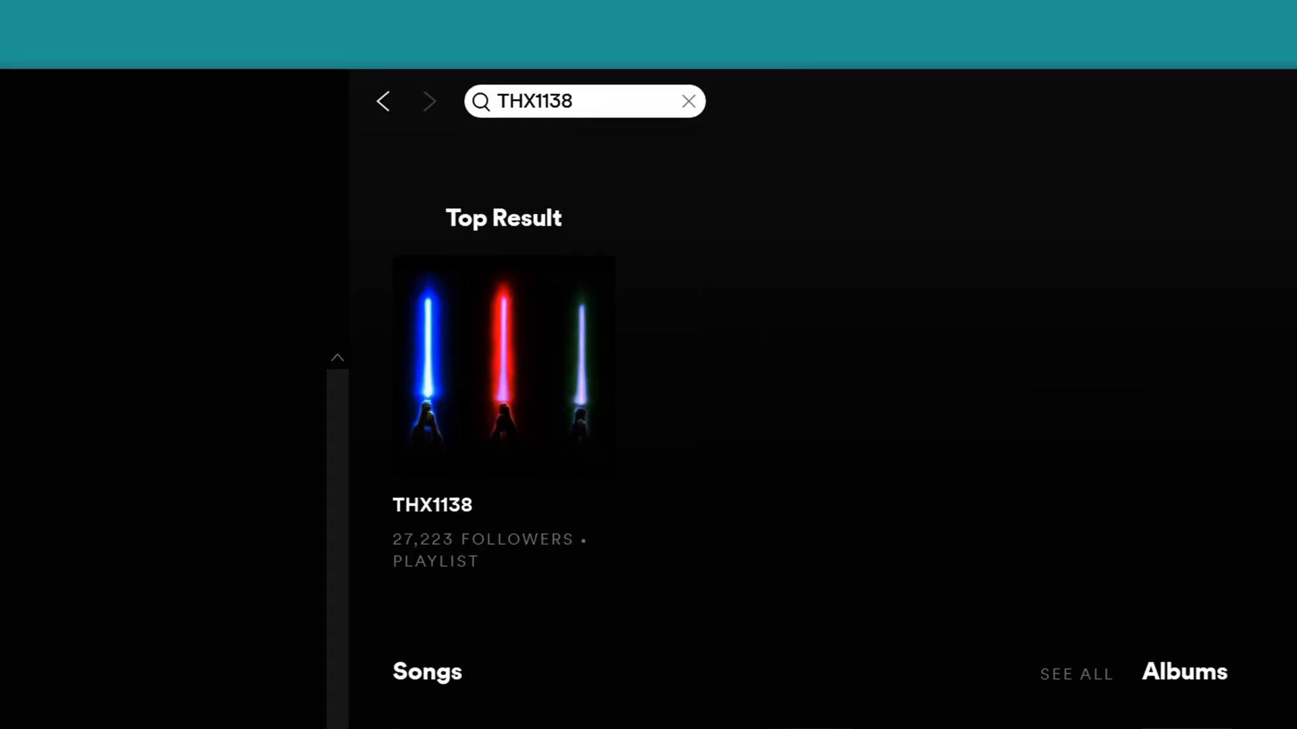
pyautogui.scroll(-3)
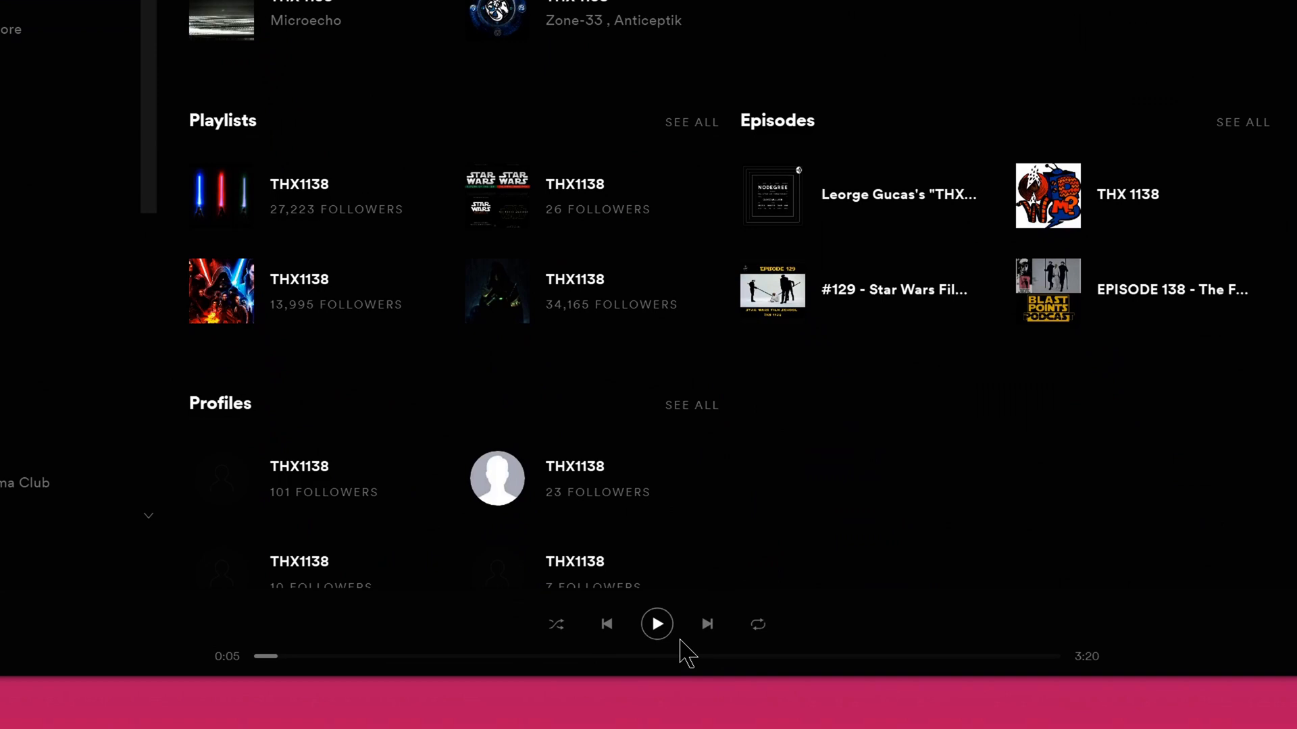